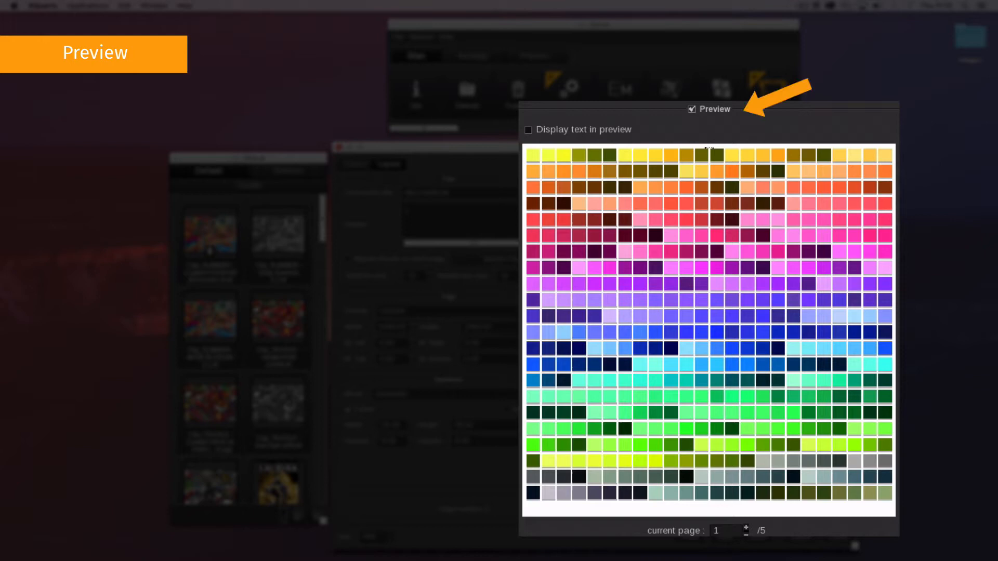
- Enable live preview, enter title 'ColorBook Project 1' and a 'Version 1' header, and apply the text
left_click(691, 108)
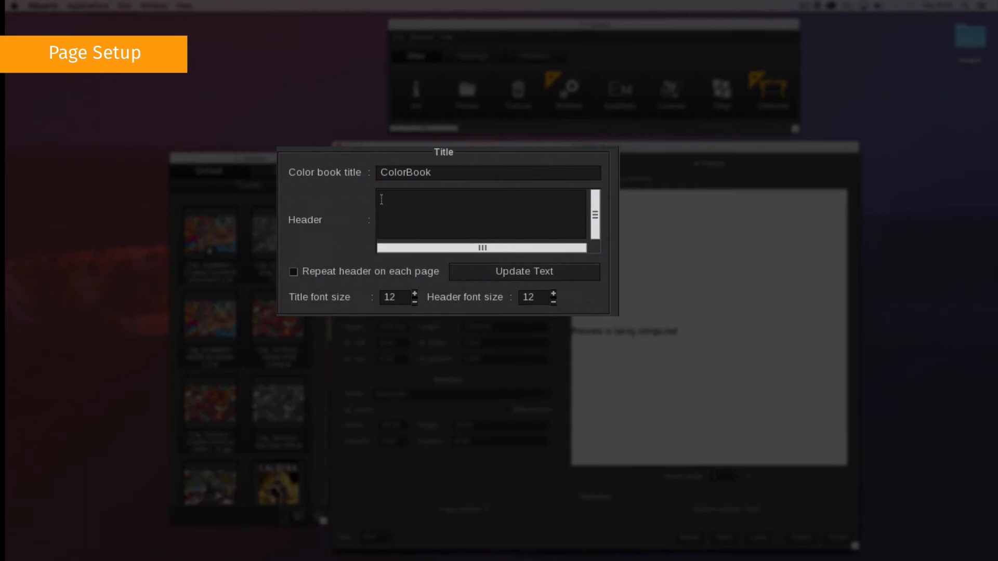
type("Project")
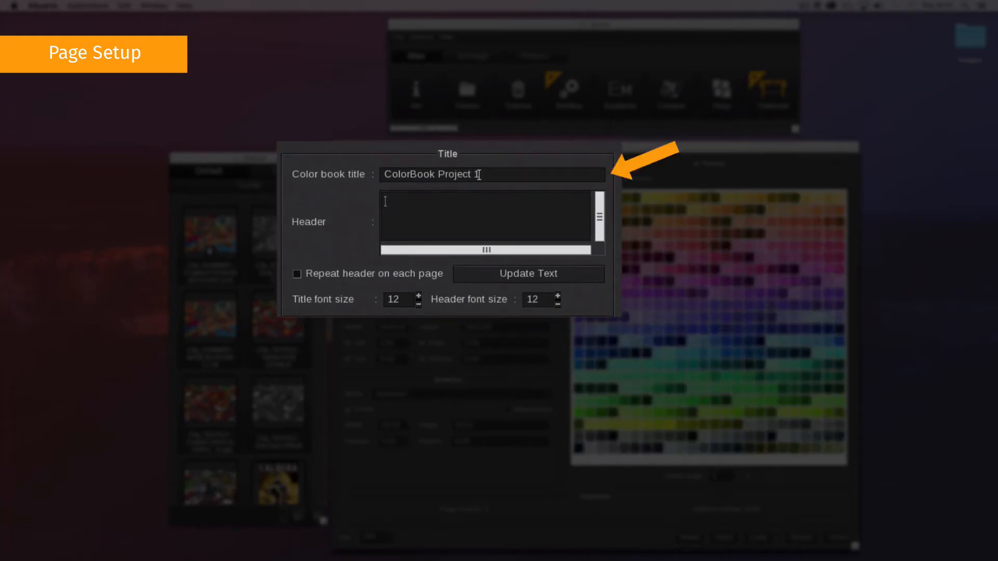
type("1")
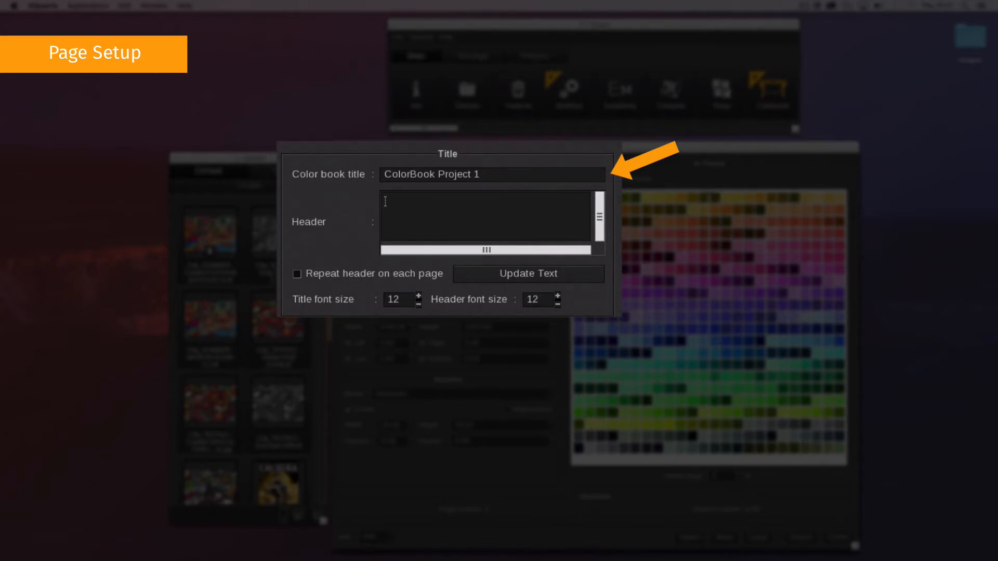
type("Use for the XXXX projec")
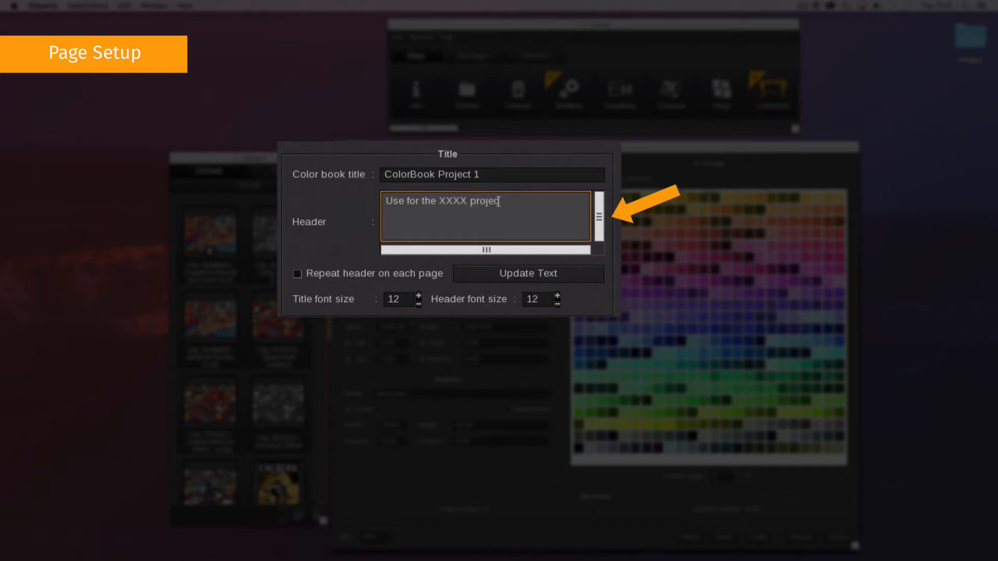
type("- Version 1 -10")
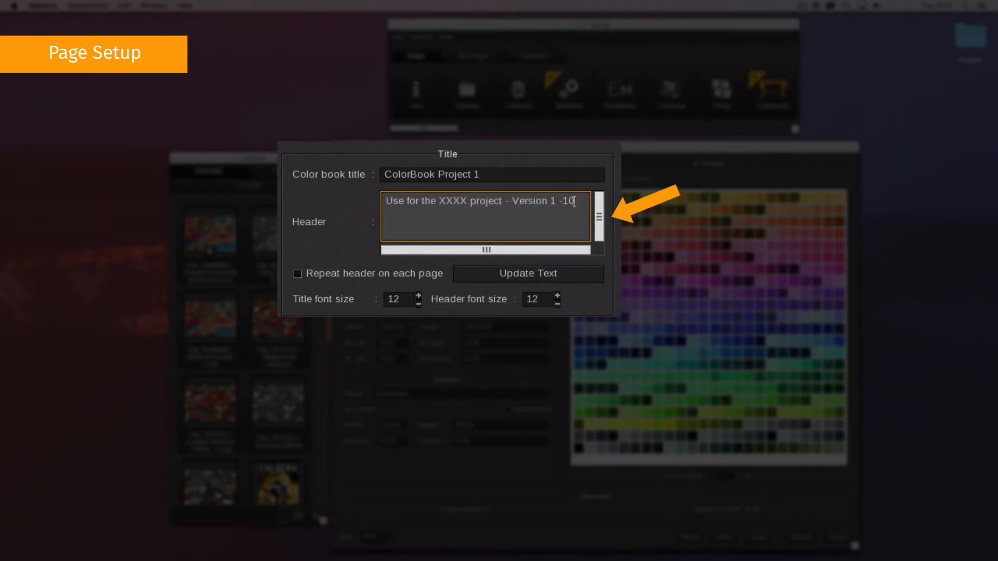
type("/17")
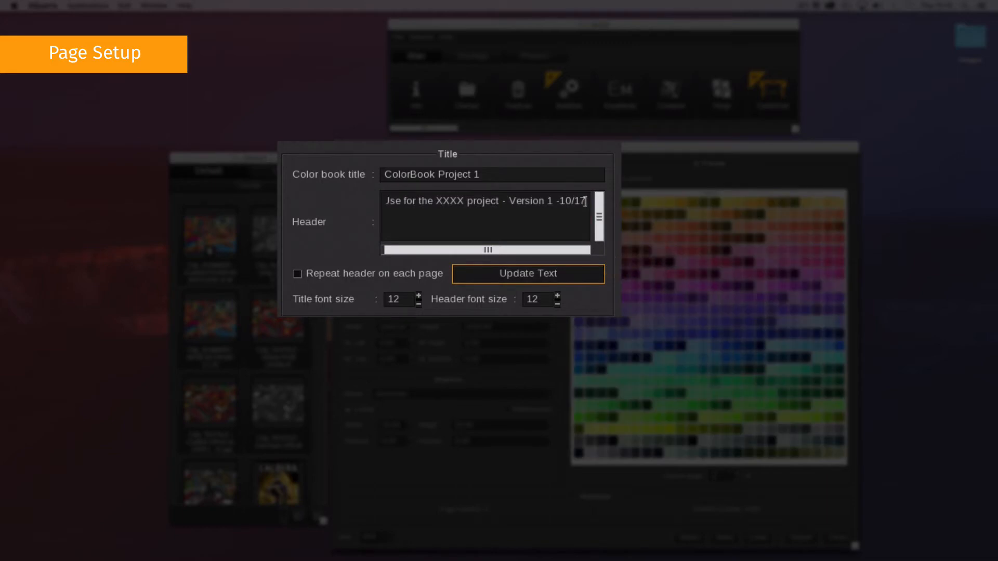
left_click(297, 273)
type("24")
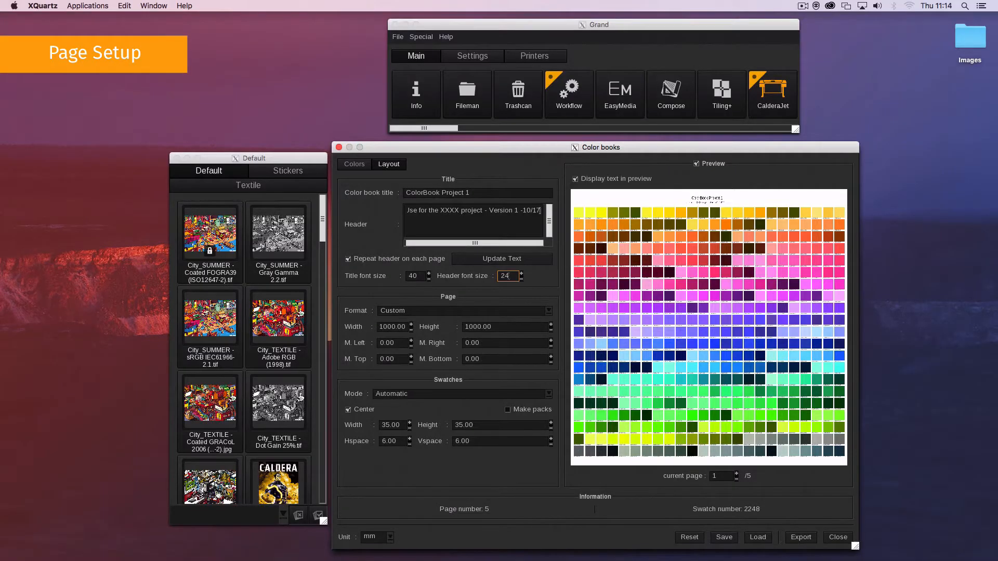
- Choose the Sheet1x1m preset (1000 × 1000) as the page format
left_click(463, 310)
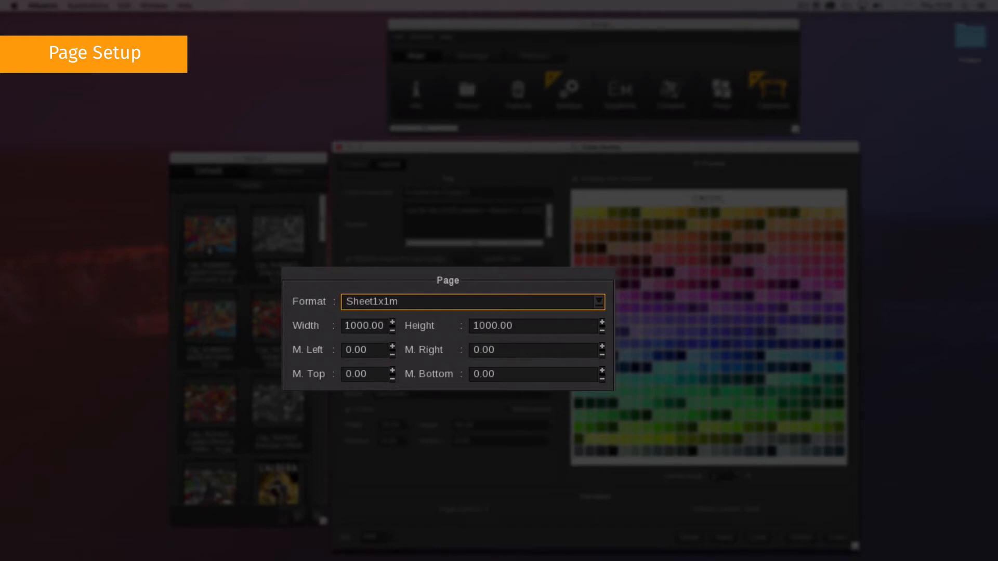
left_click(598, 300)
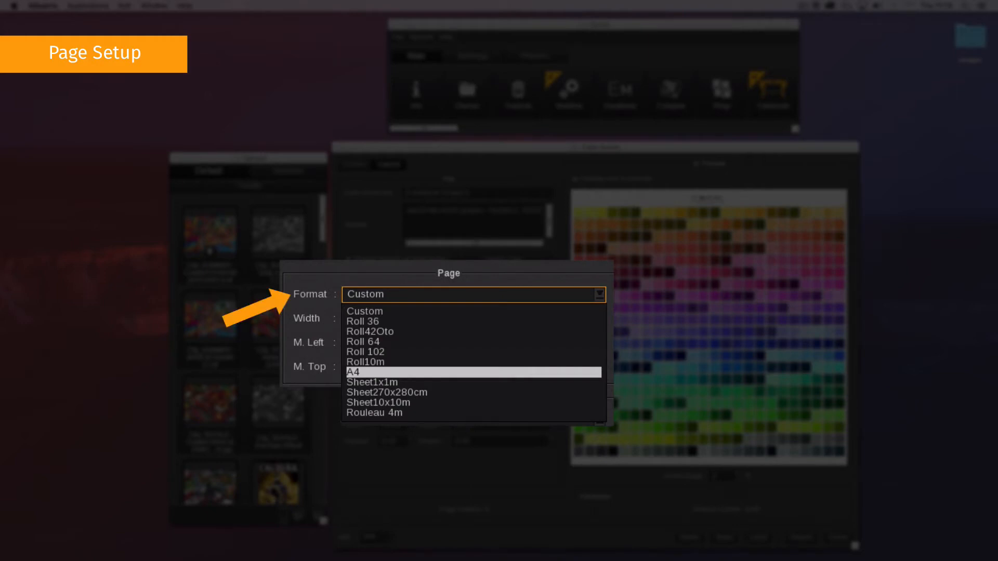
left_click(354, 371)
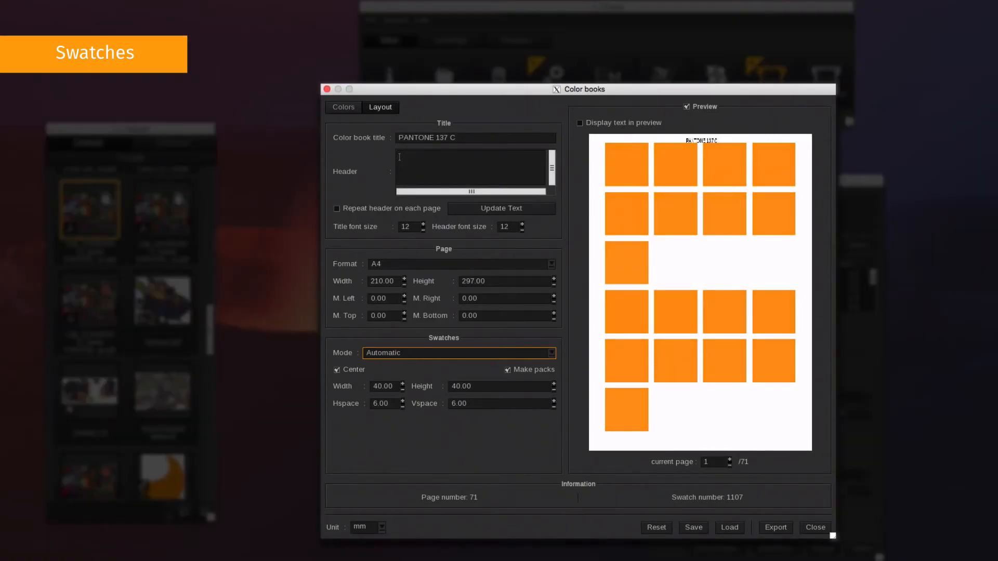
- Try the swatch layout modes, toggle Make packs, and center the swatches on the page
left_click(457, 352)
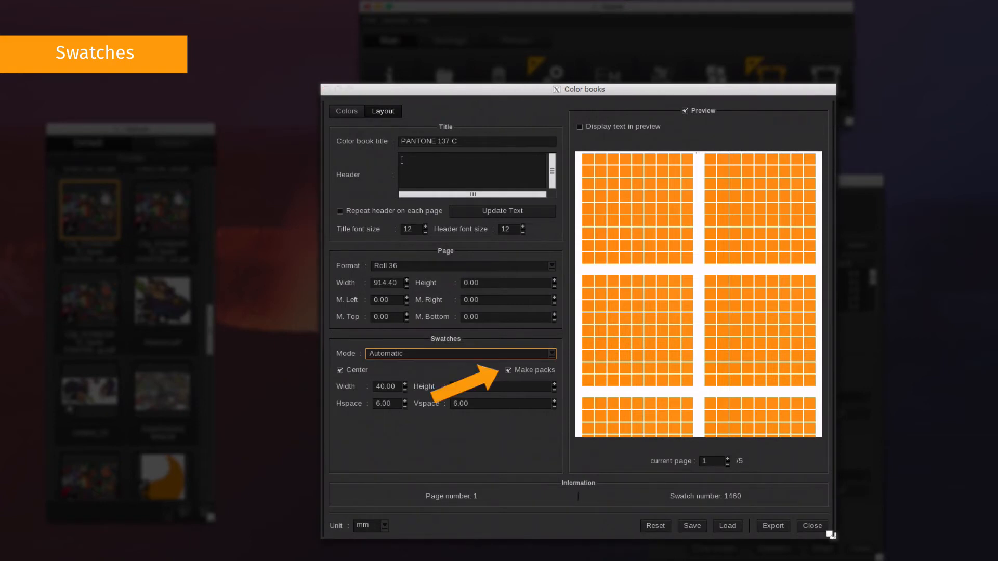
left_click(458, 353)
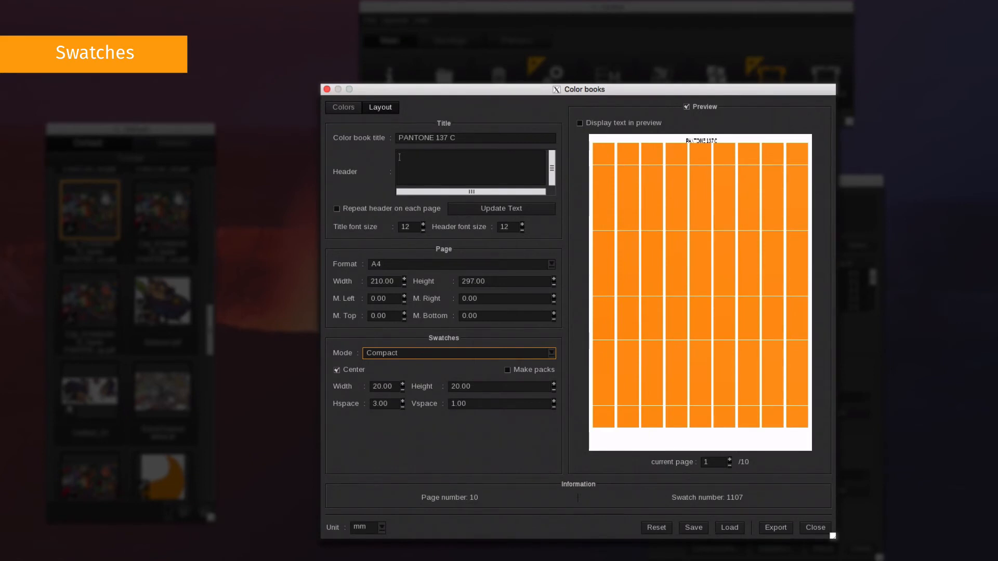
left_click(456, 352)
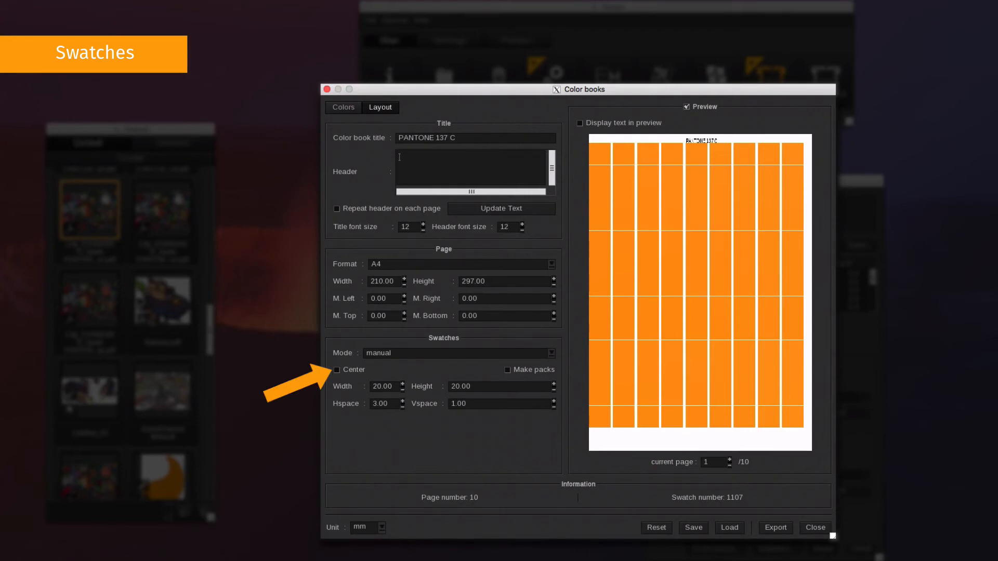
left_click(337, 369)
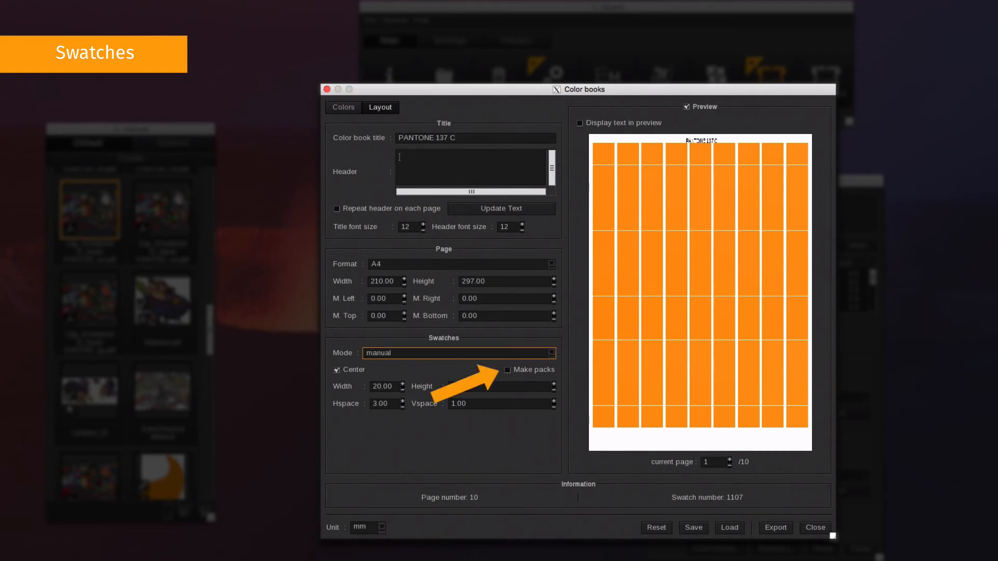
left_click(509, 370)
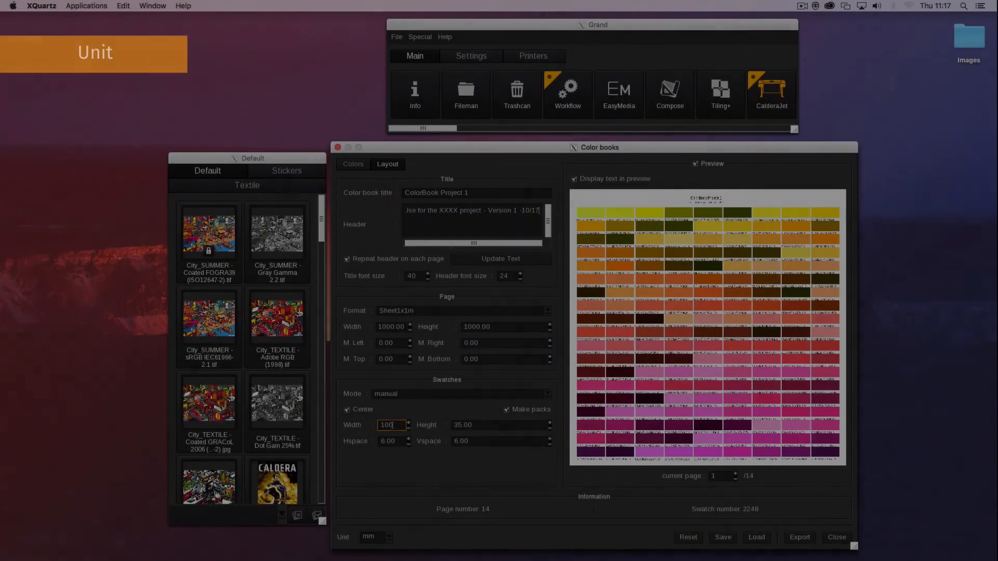
- Change the Unit setting from millimetres to inches
left_click(375, 536)
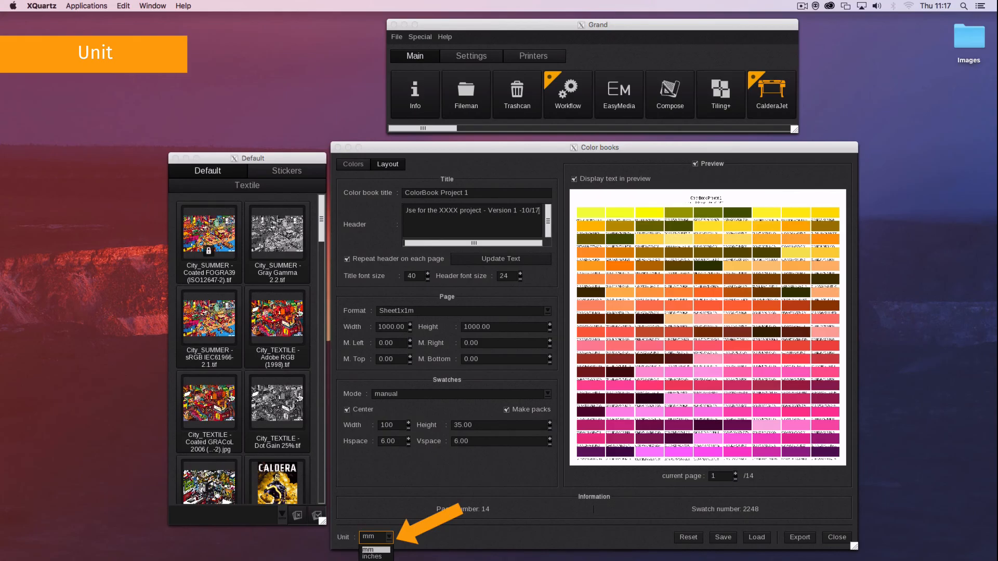
left_click(372, 536)
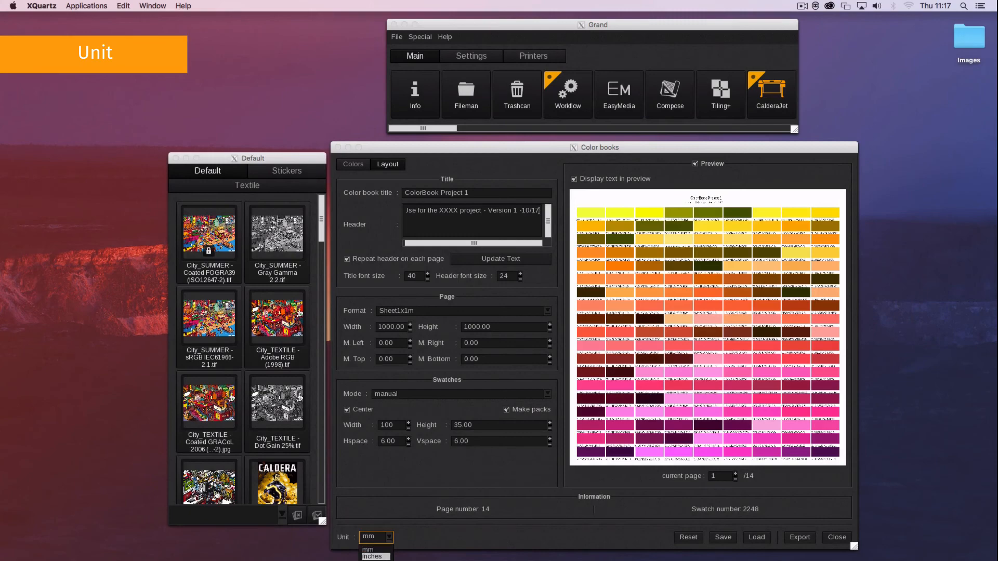
left_click(372, 556)
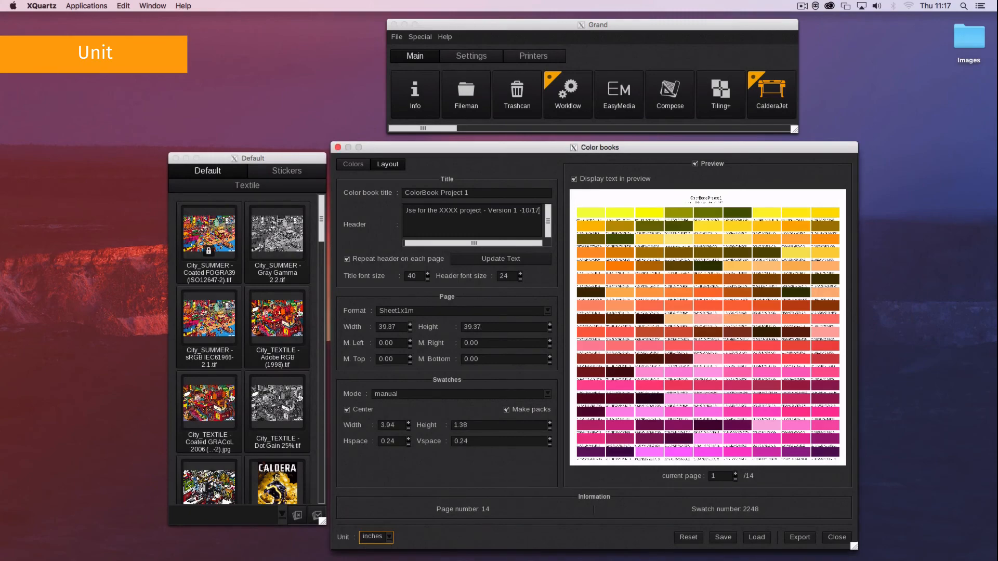